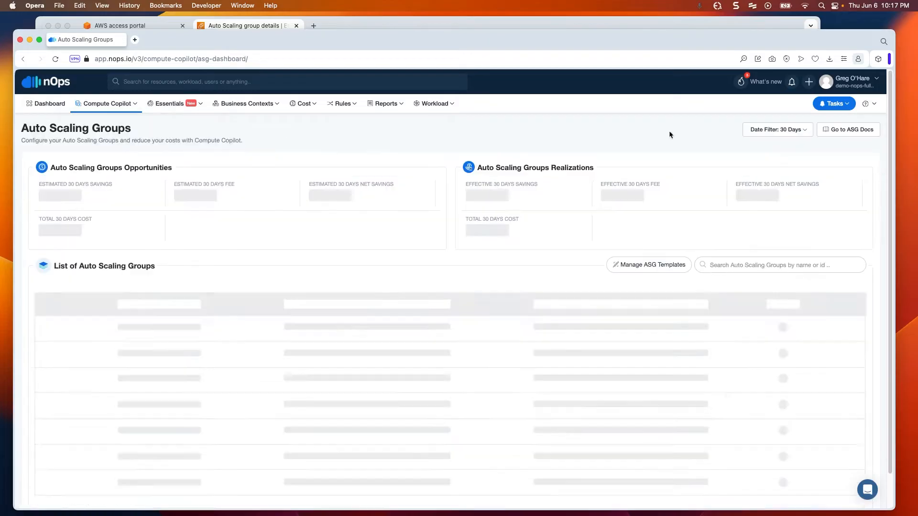
Filter the Auto Scaling Groups list by 'grego' to show grego-asg-002 and gregoasg001.
{"action": "type", "text": "grego"}
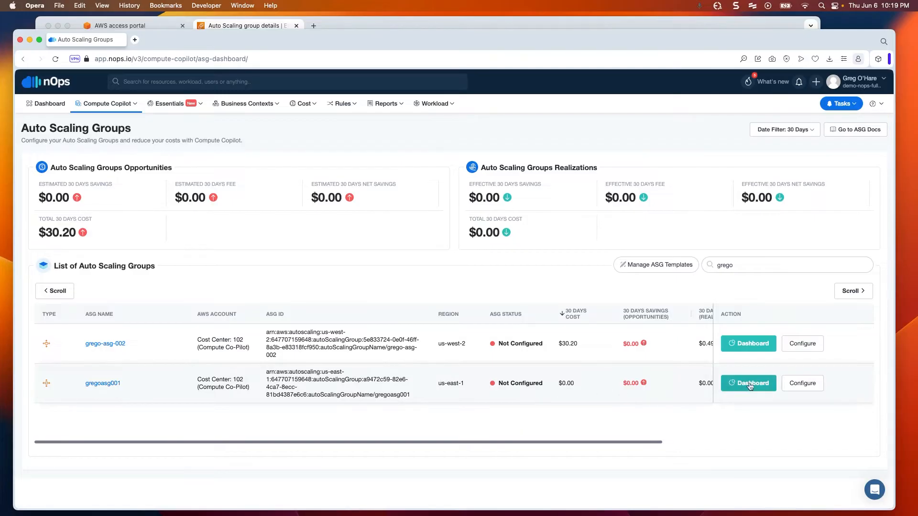
Open the Configure ASG panel for the gregoasg001 group.
{"action": "left_click", "coordinate": [803, 383]}
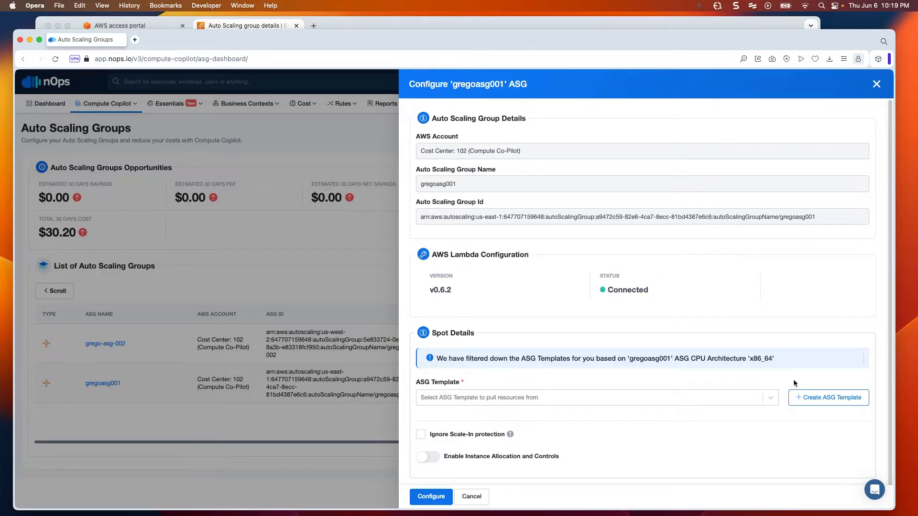
{"action": "mouse_move", "coordinate": [806, 305]}
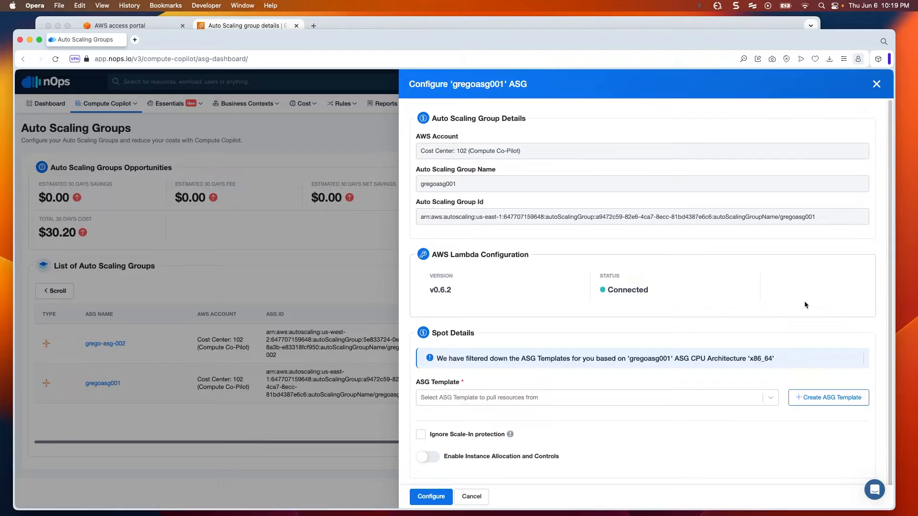
{"action": "mouse_move", "coordinate": [849, 412]}
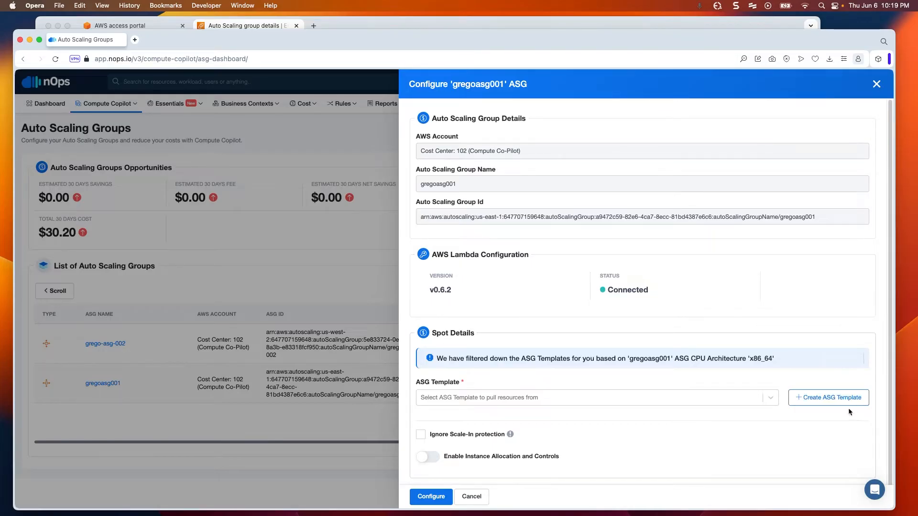
Create a new ASG template named grego002 and scroll to Instance Selection.
{"action": "left_click", "coordinate": [828, 398]}
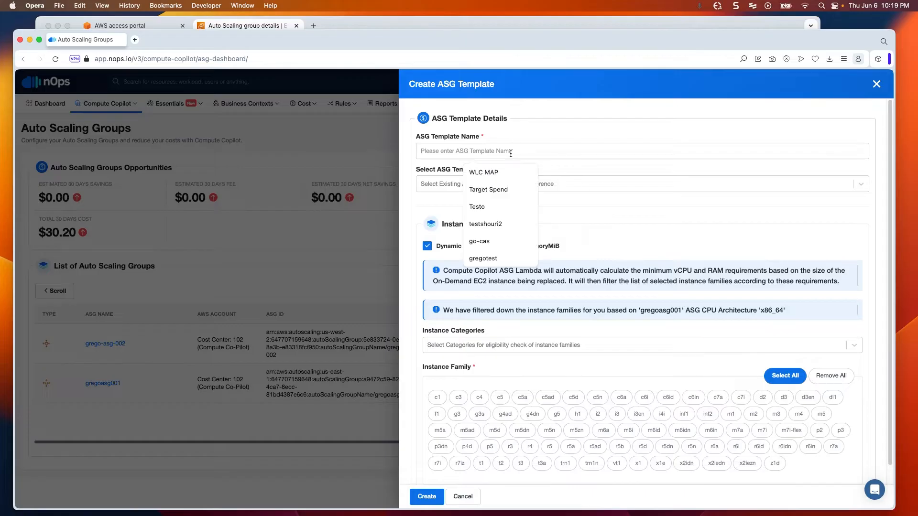
{"action": "type", "text": "grego002"}
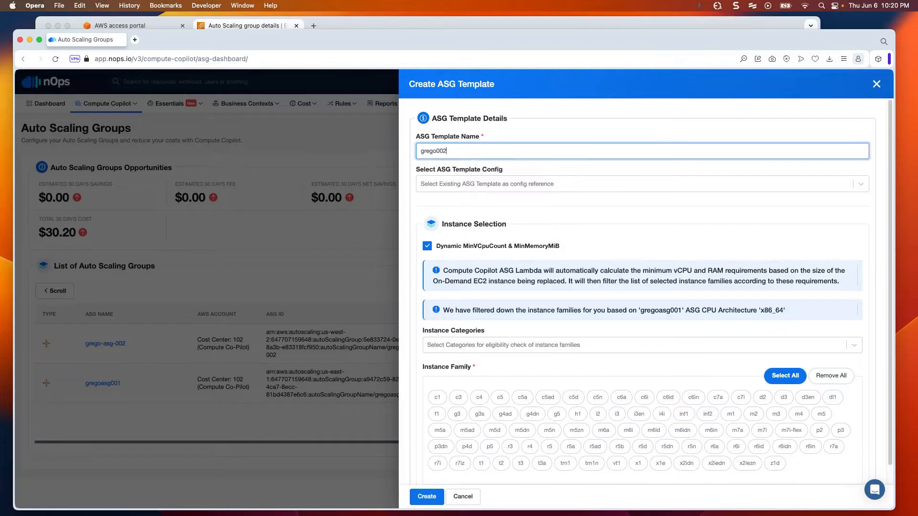
{"action": "mouse_move", "coordinate": [486, 190]}
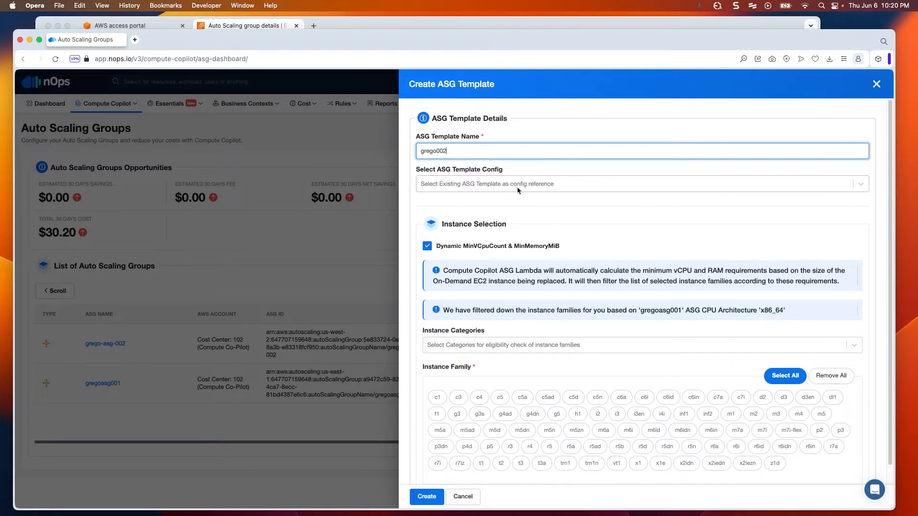
{"action": "scroll", "scroll_direction": "down", "scroll_amount": 3}
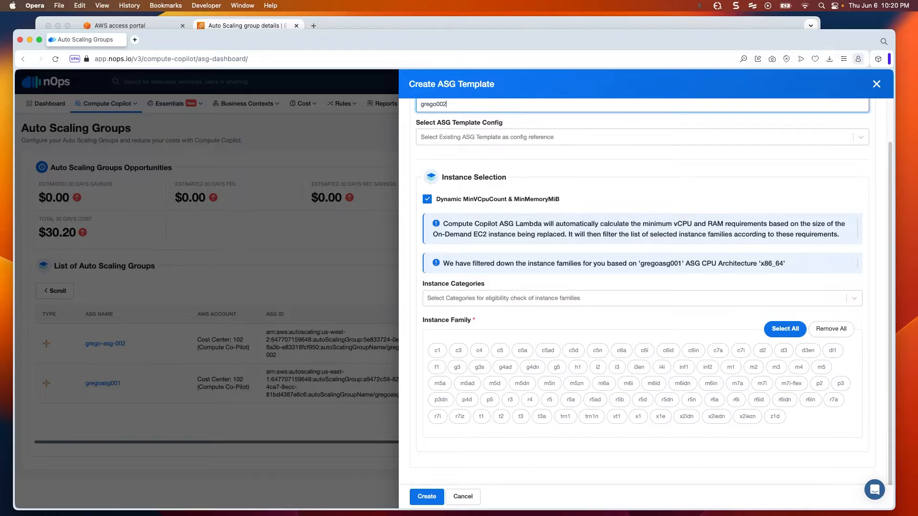
{"action": "mouse_move", "coordinate": [187, 153]}
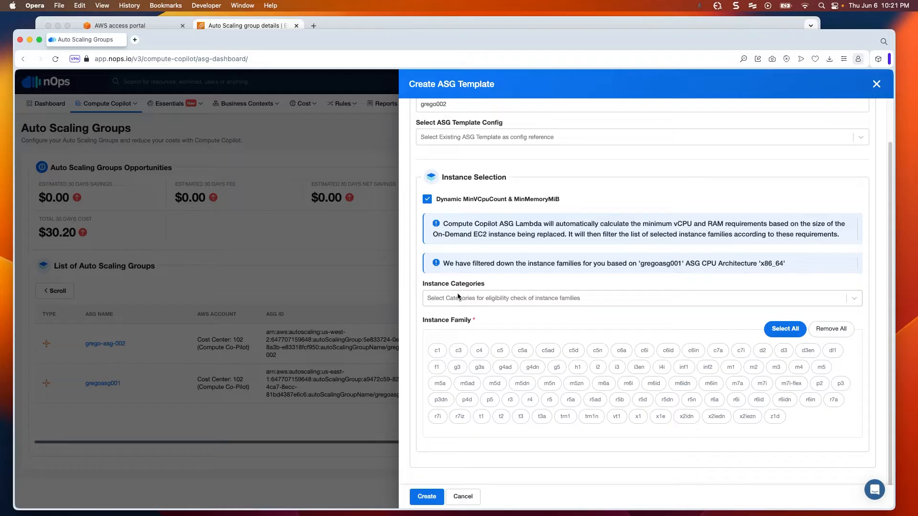
{"action": "mouse_move", "coordinate": [460, 302]}
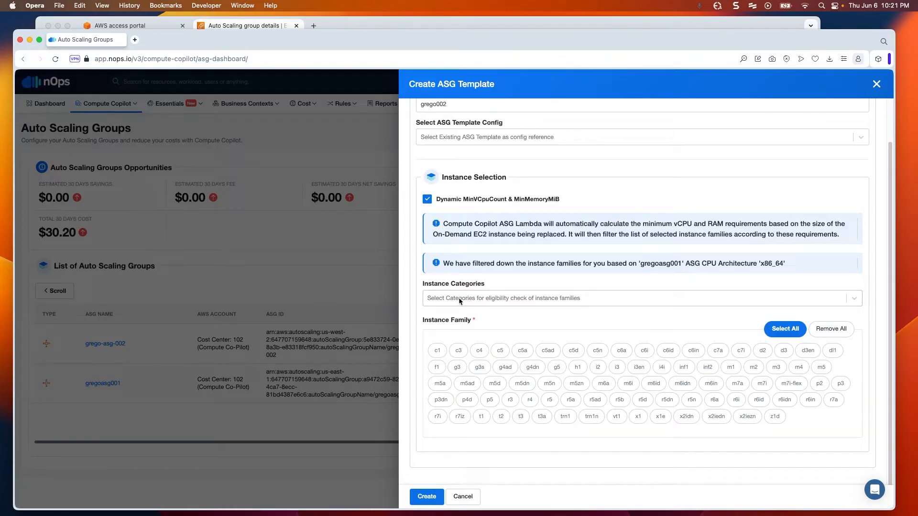
Add the CpuManufacturers instance category and select Intel as the manufacturer.
{"action": "left_click", "coordinate": [642, 299]}
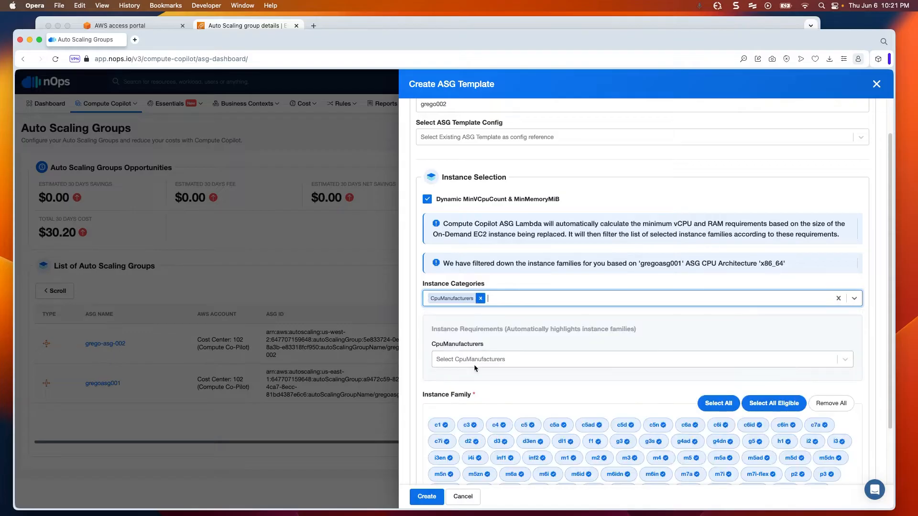
{"action": "type", "text": "inte"}
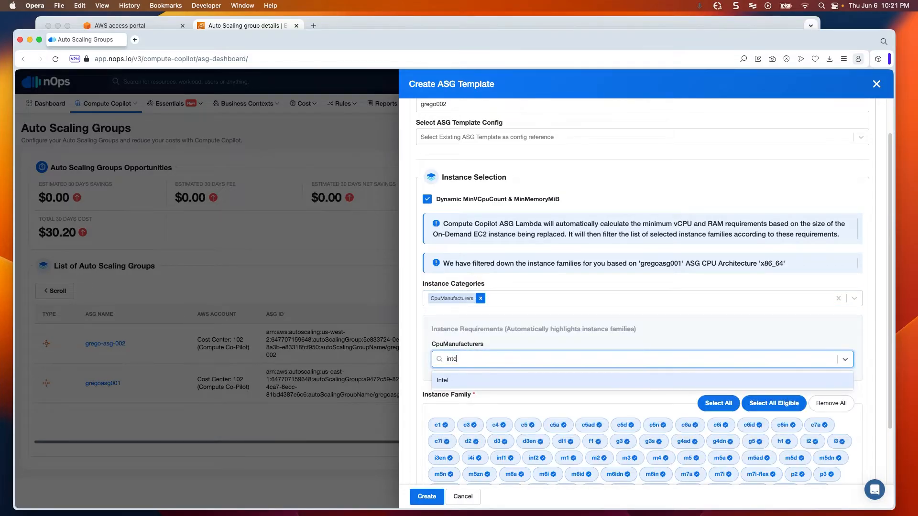
{"action": "left_click", "coordinate": [442, 381]}
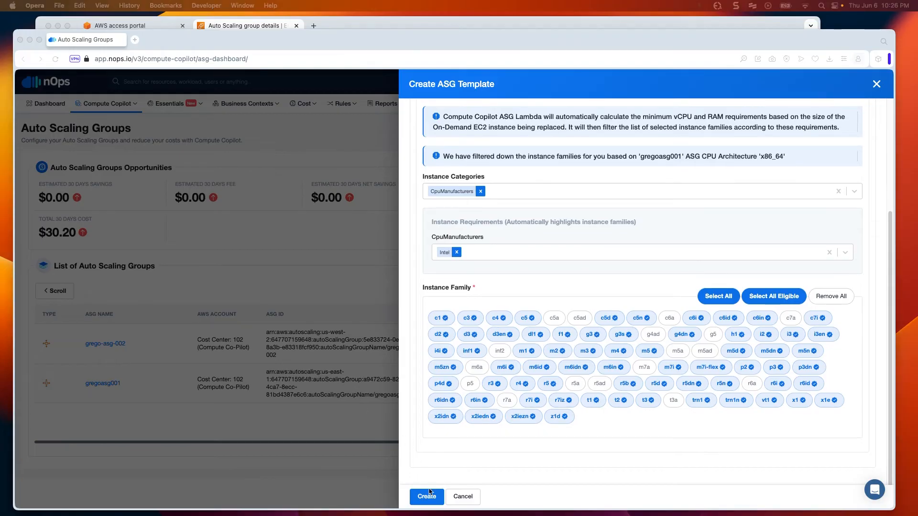
Save grego002, ignore scale-in protection, and leave Instance Allocation and Controls off.
{"action": "left_click", "coordinate": [426, 496]}
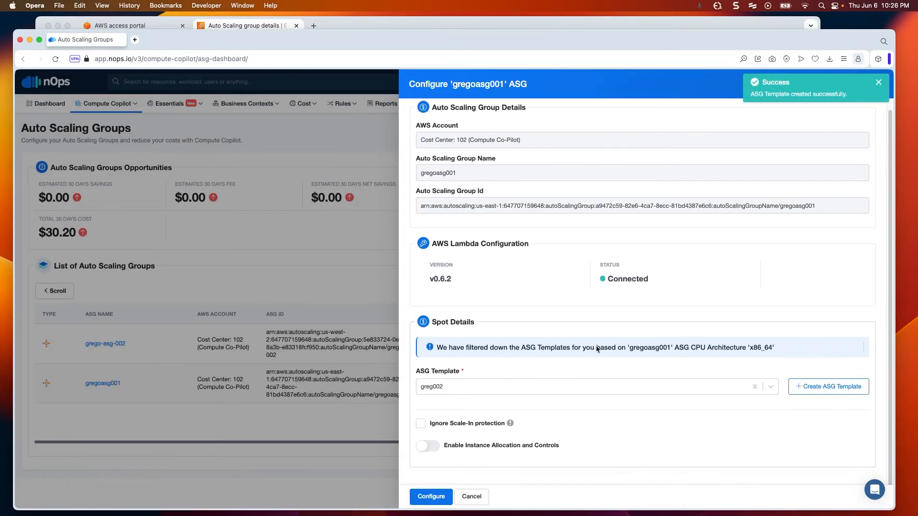
{"action": "left_click", "coordinate": [420, 424]}
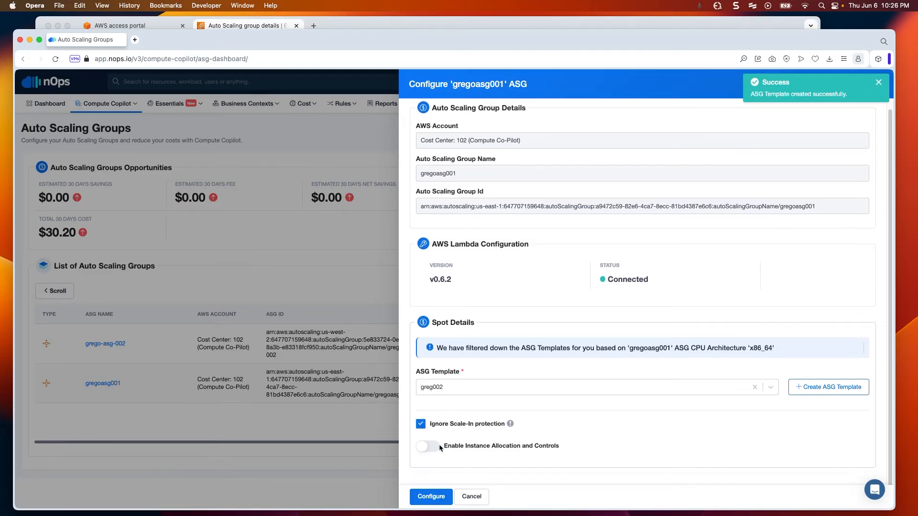
{"action": "left_click", "coordinate": [427, 447]}
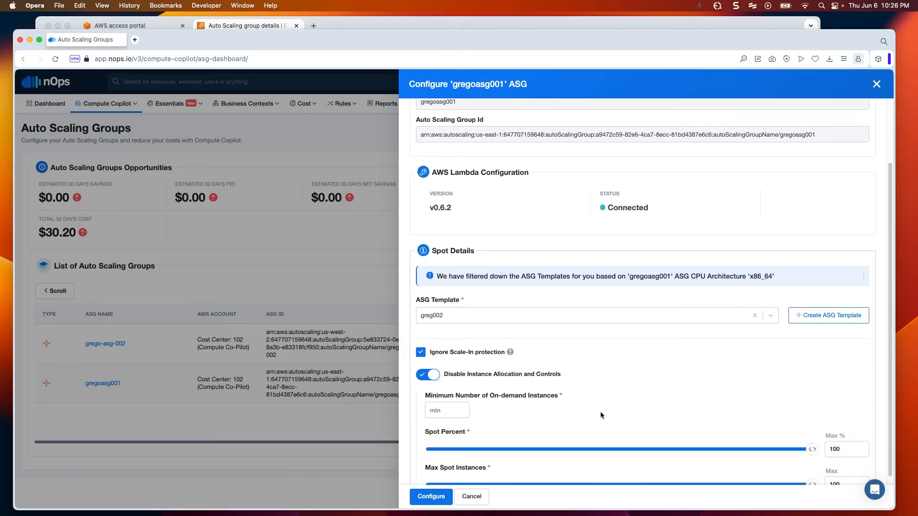
{"action": "scroll", "scroll_direction": "down", "scroll_amount": 3}
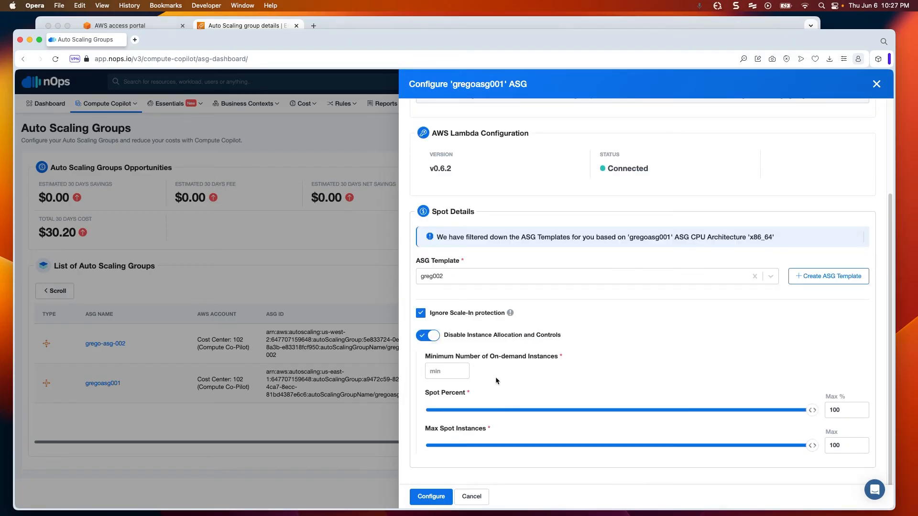
{"action": "mouse_move", "coordinate": [756, 417]}
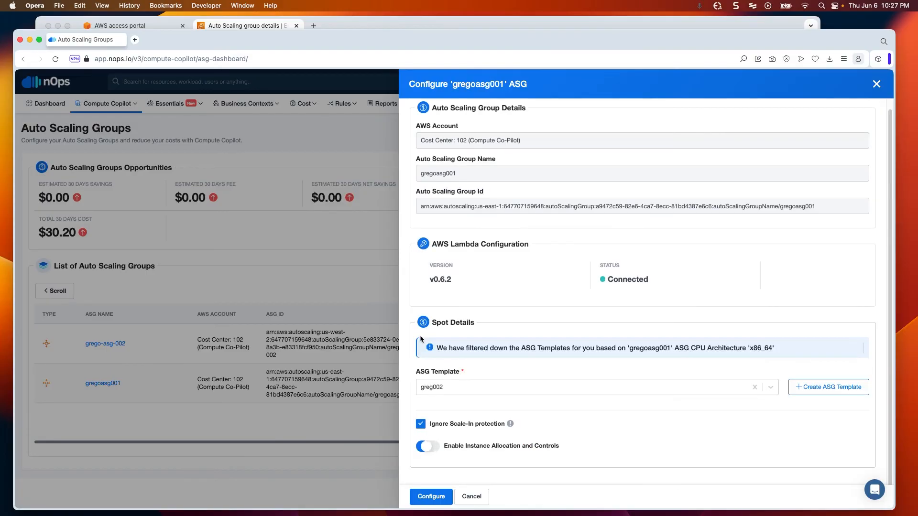
{"action": "left_click", "coordinate": [427, 446]}
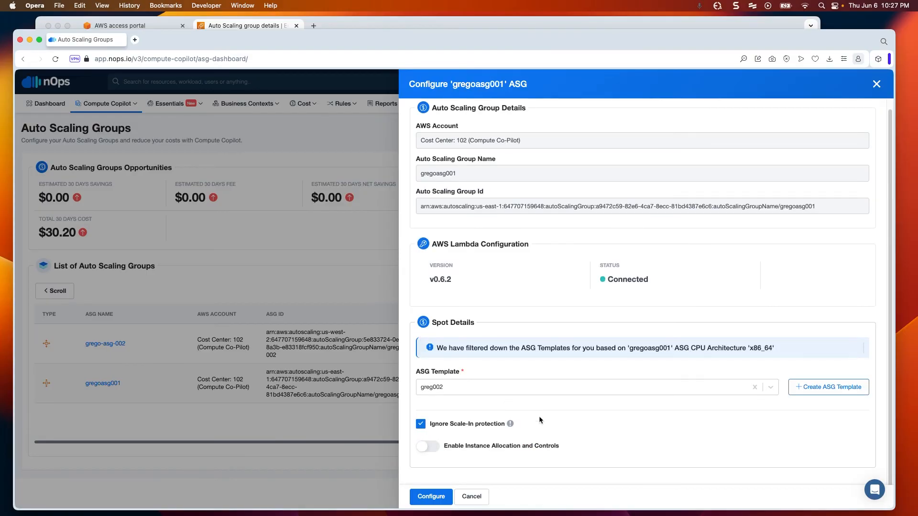
{"action": "mouse_move", "coordinate": [519, 449]}
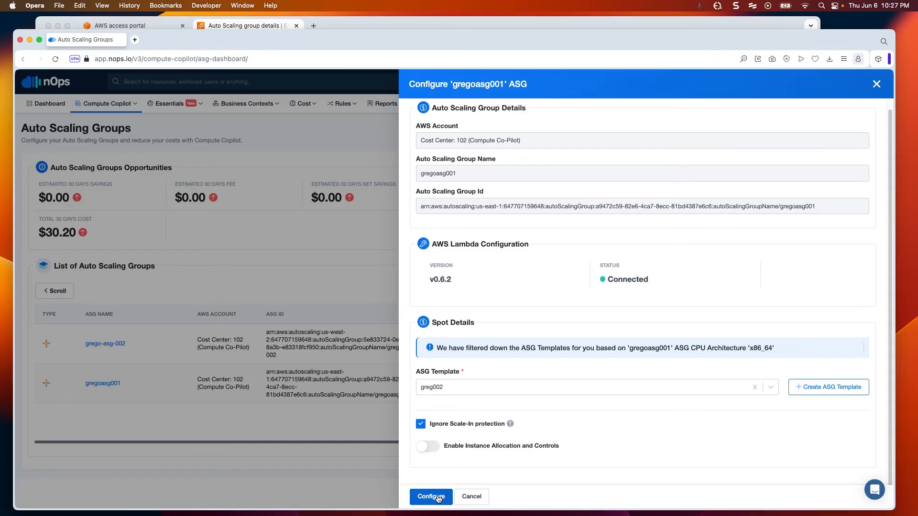
{"action": "left_click", "coordinate": [430, 497]}
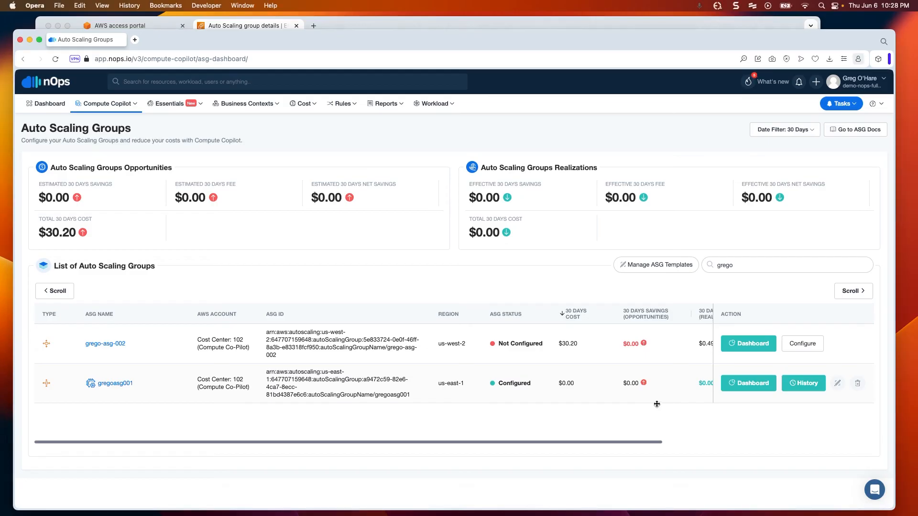
{"action": "mouse_move", "coordinate": [661, 401]}
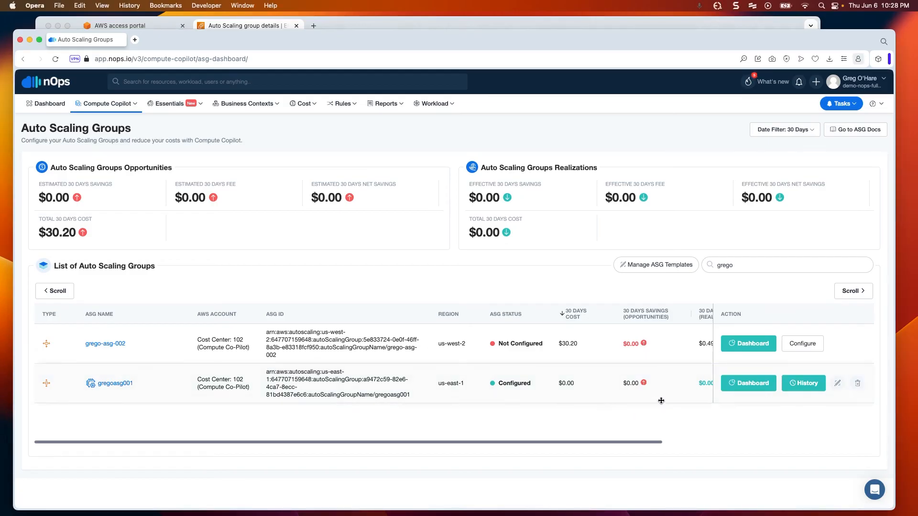
{"action": "mouse_move", "coordinate": [804, 383]}
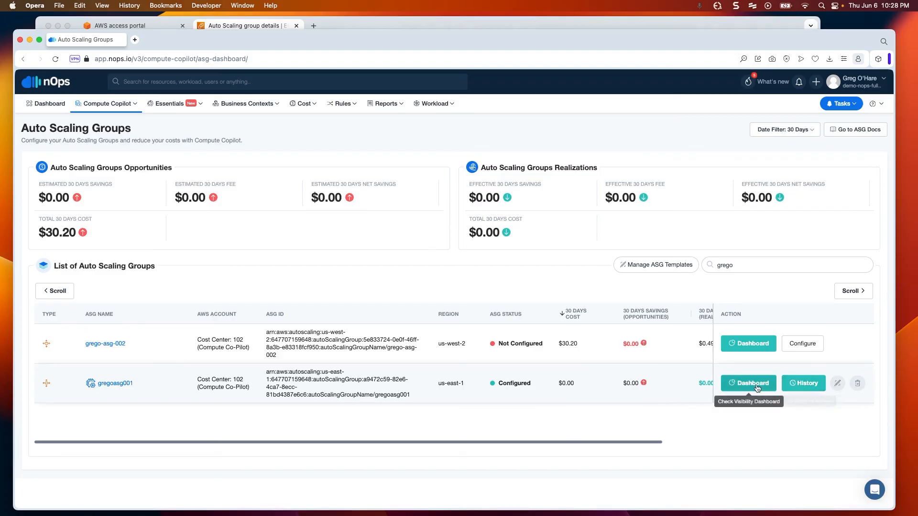
{"action": "left_click", "coordinate": [748, 383]}
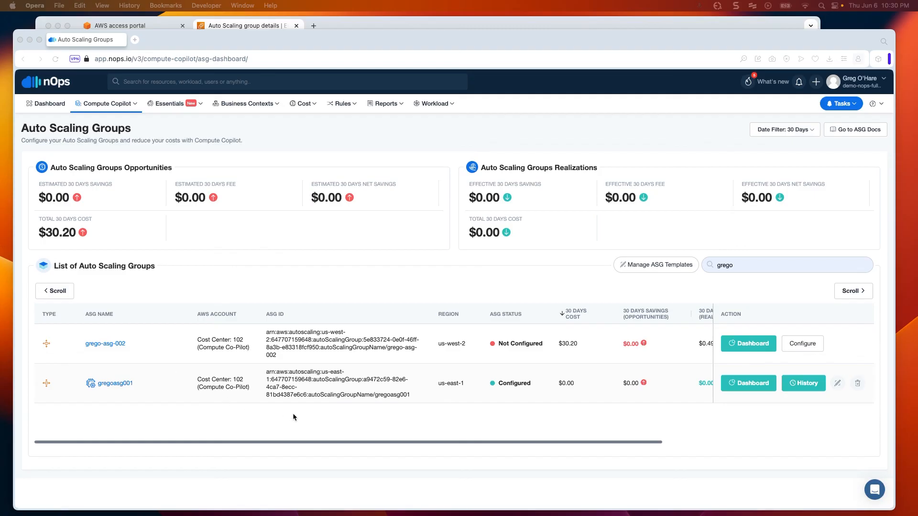
{"action": "mouse_move", "coordinate": [534, 384]}
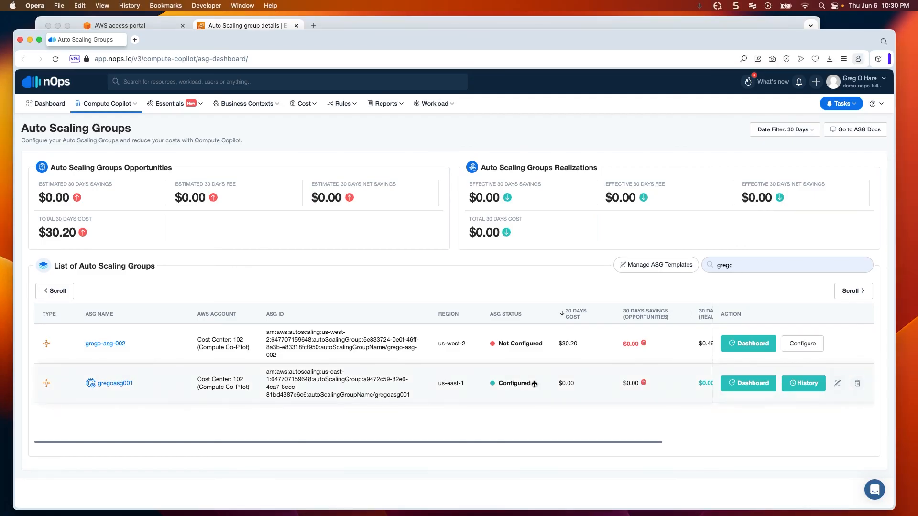
{"action": "mouse_move", "coordinate": [660, 429]}
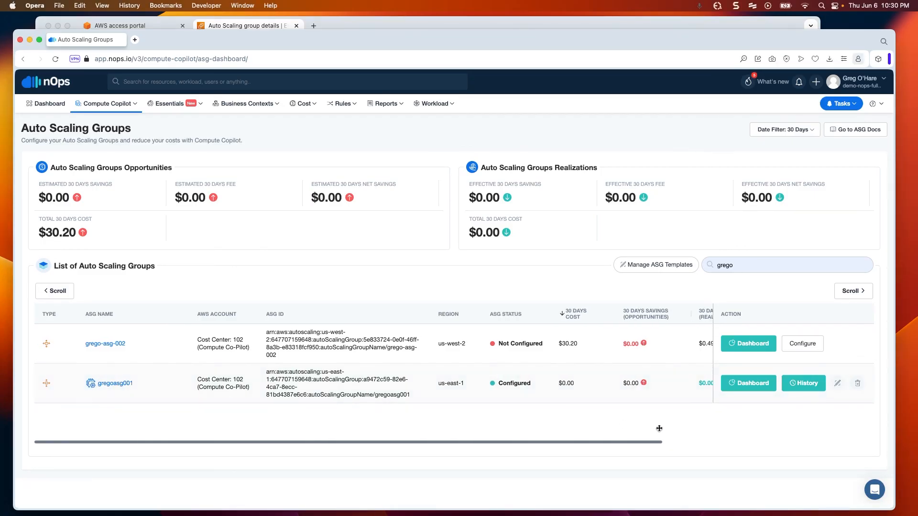
{"action": "mouse_move", "coordinate": [775, 423]}
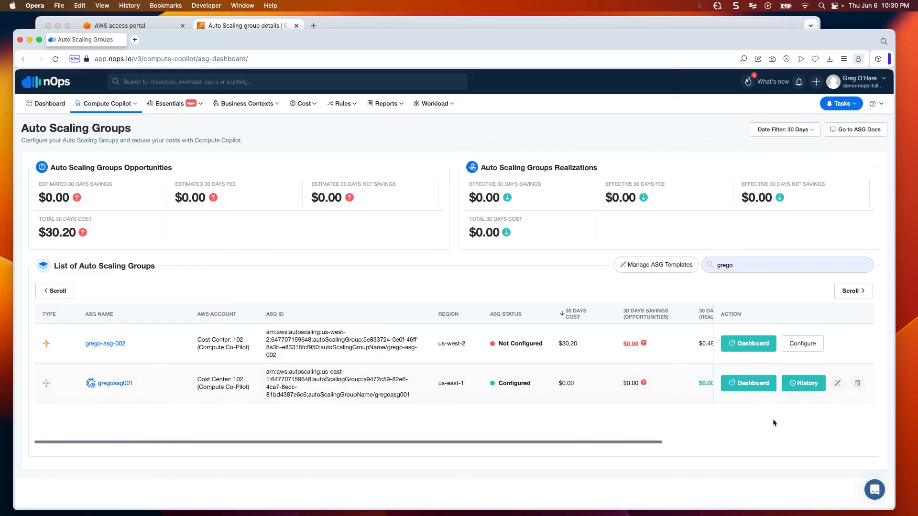